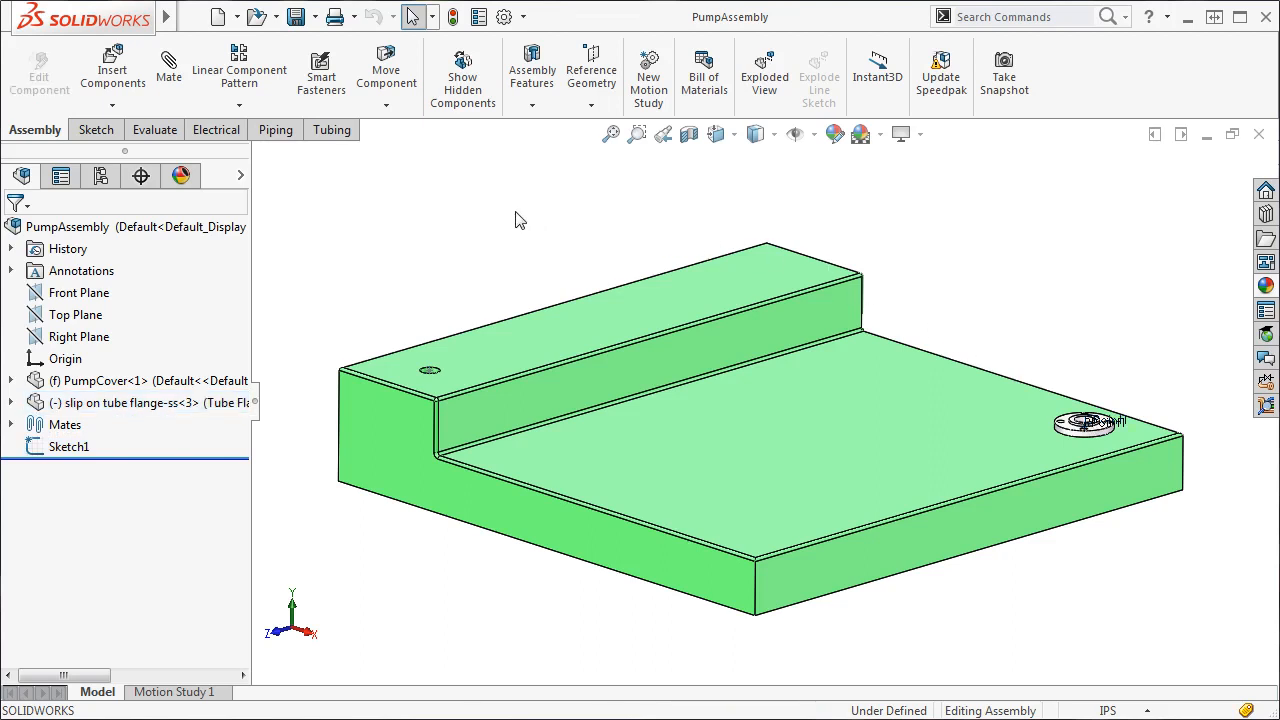
# Show the Tubing tab of the CommandManager to reveal the tube routing commands.
pyautogui.click(330, 129)
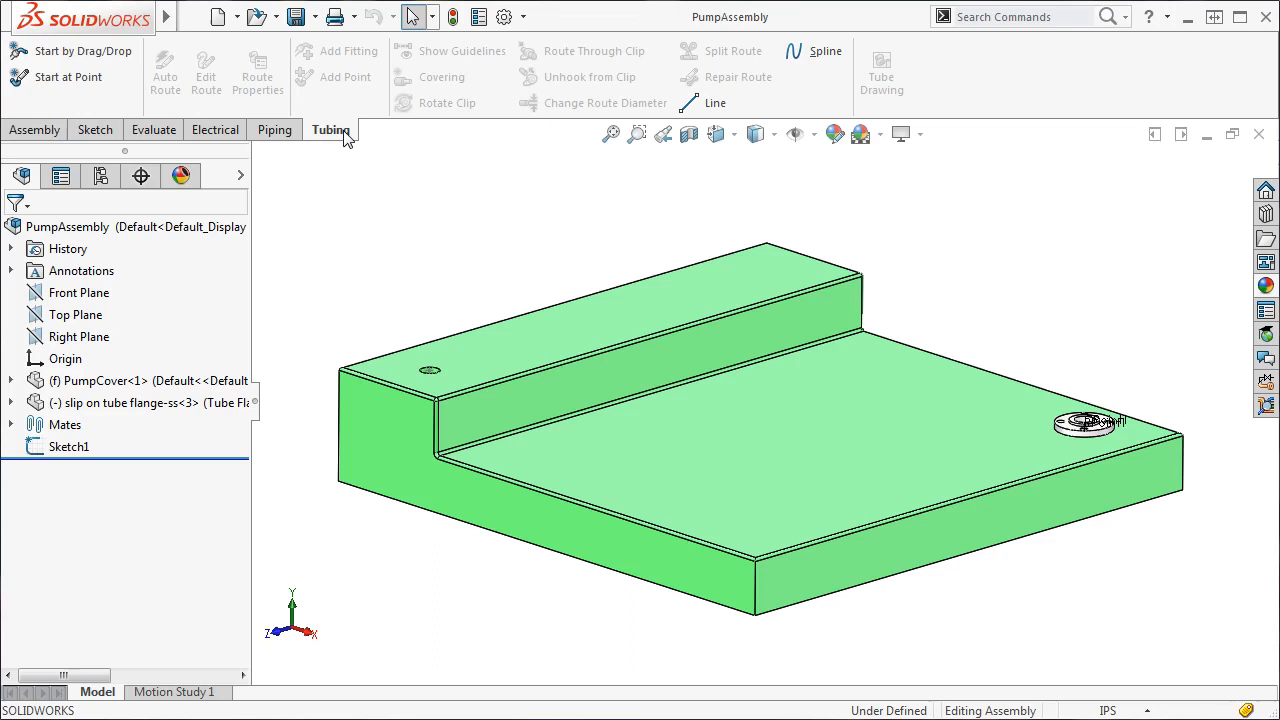
pyautogui.moveTo(68, 77)
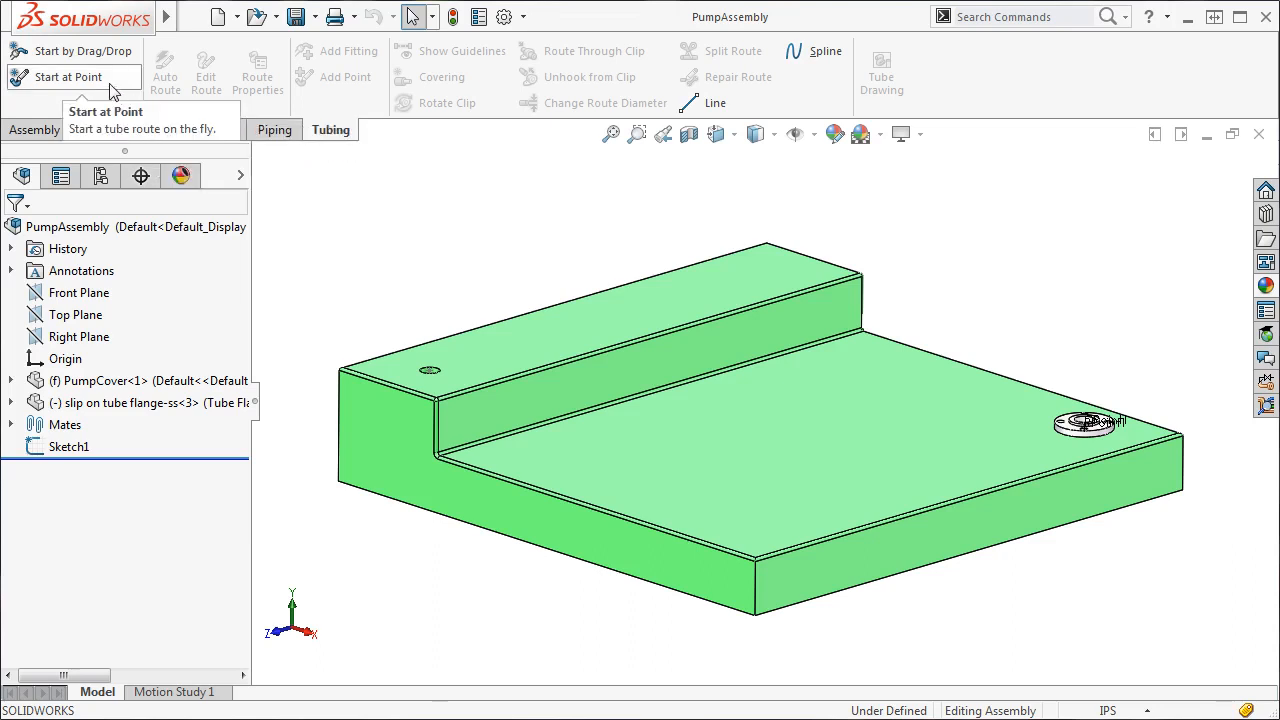
# Start a new tube route at a point and zoom to the pump cover hole.
pyautogui.click(70, 77)
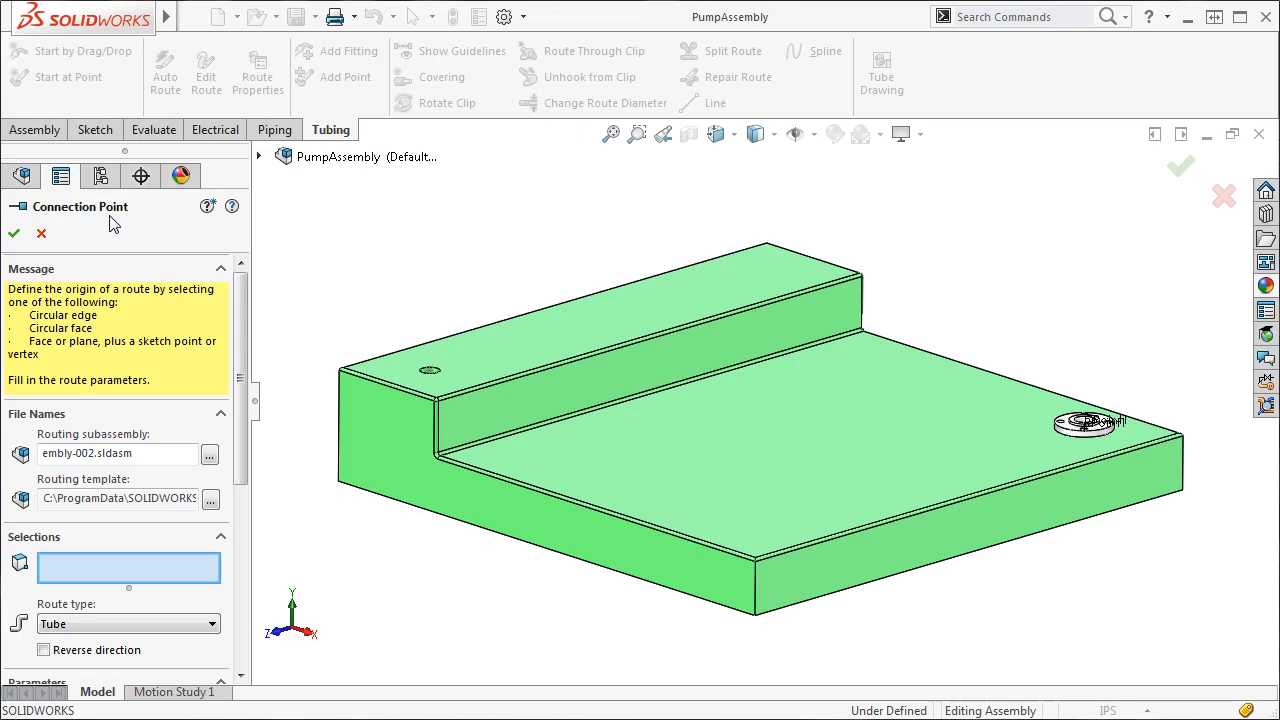
pyautogui.moveTo(135, 238)
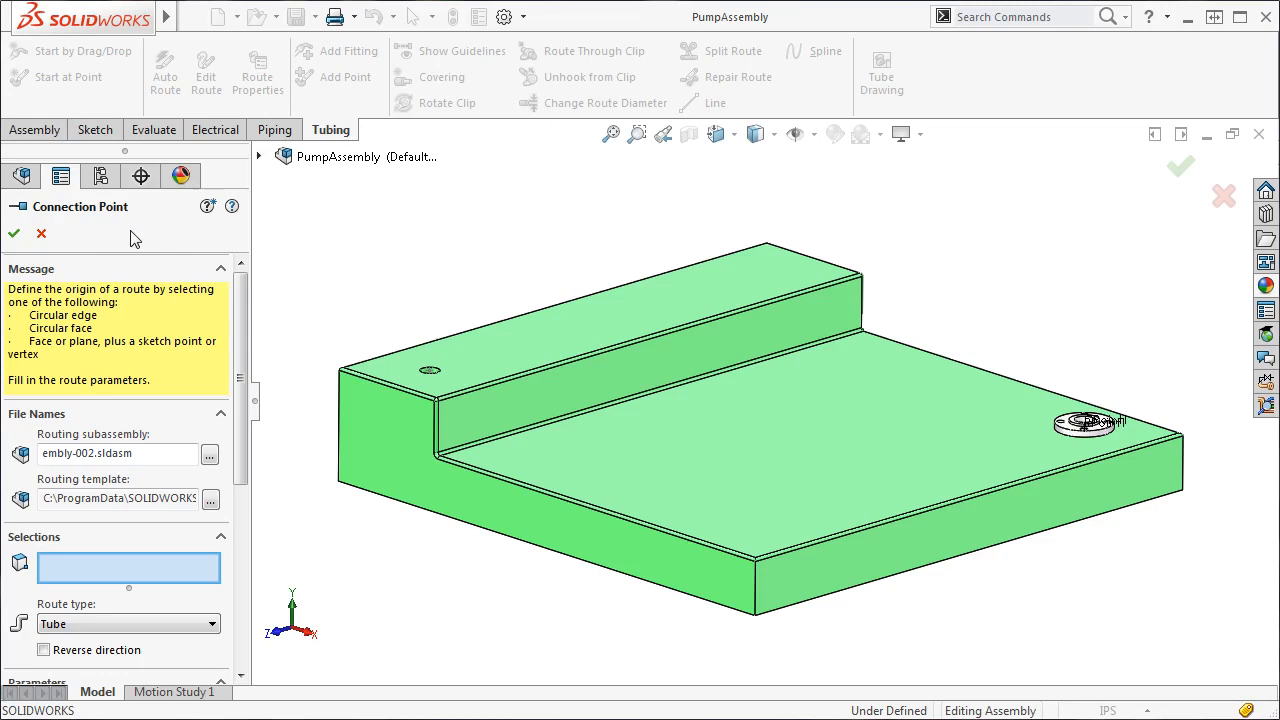
pyautogui.scroll(-3)
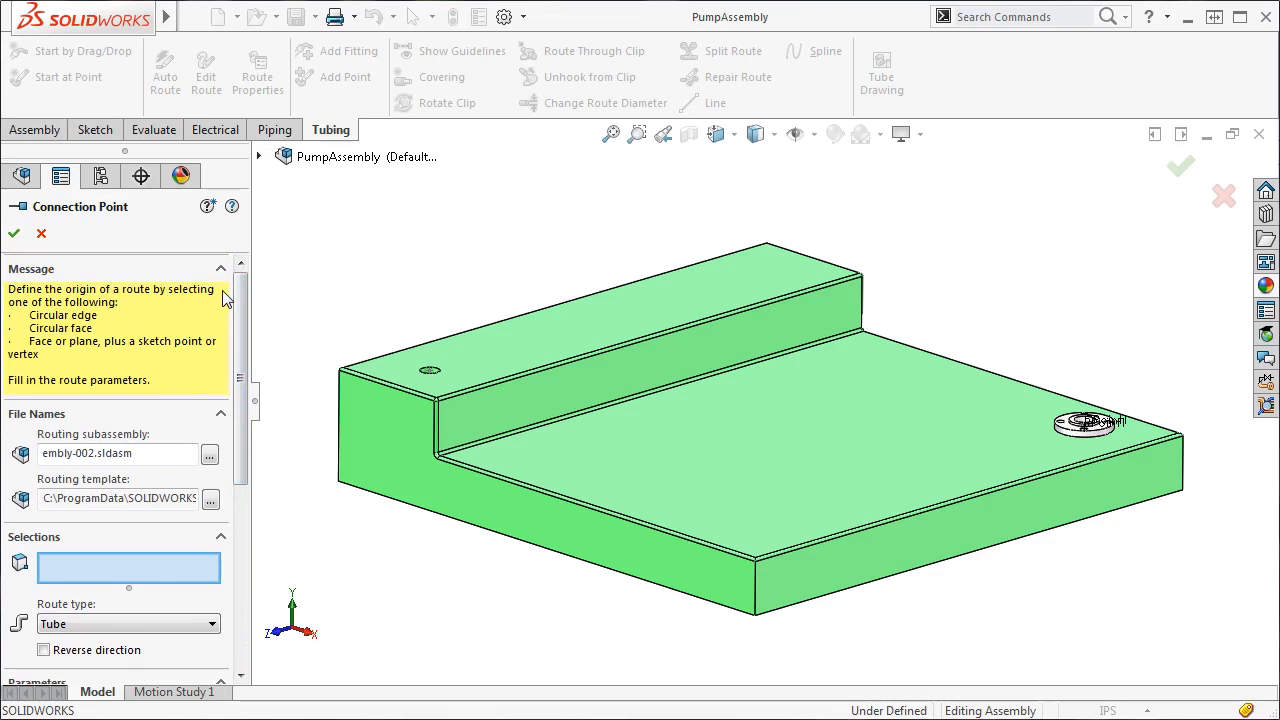
pyautogui.moveTo(220, 337)
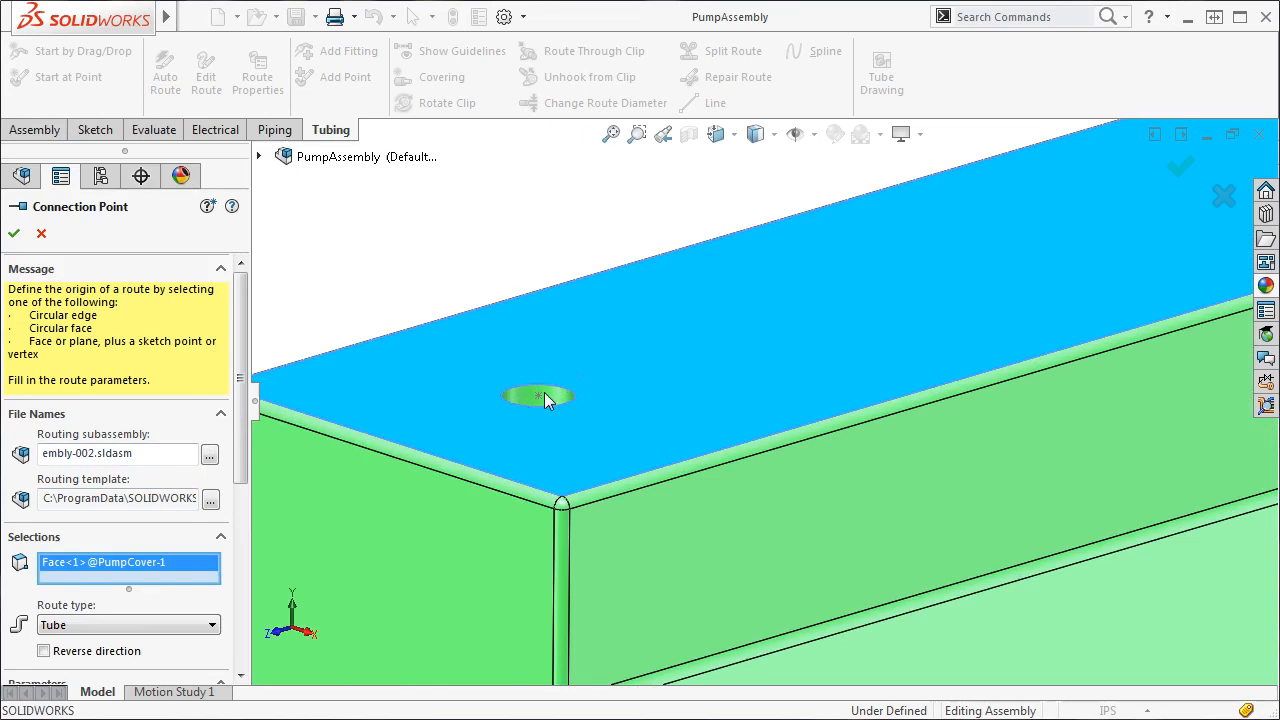
# Place the route origin at Point1 in the hole: Tube type, 2.00in diameter, stub length 5.
pyautogui.click(540, 395)
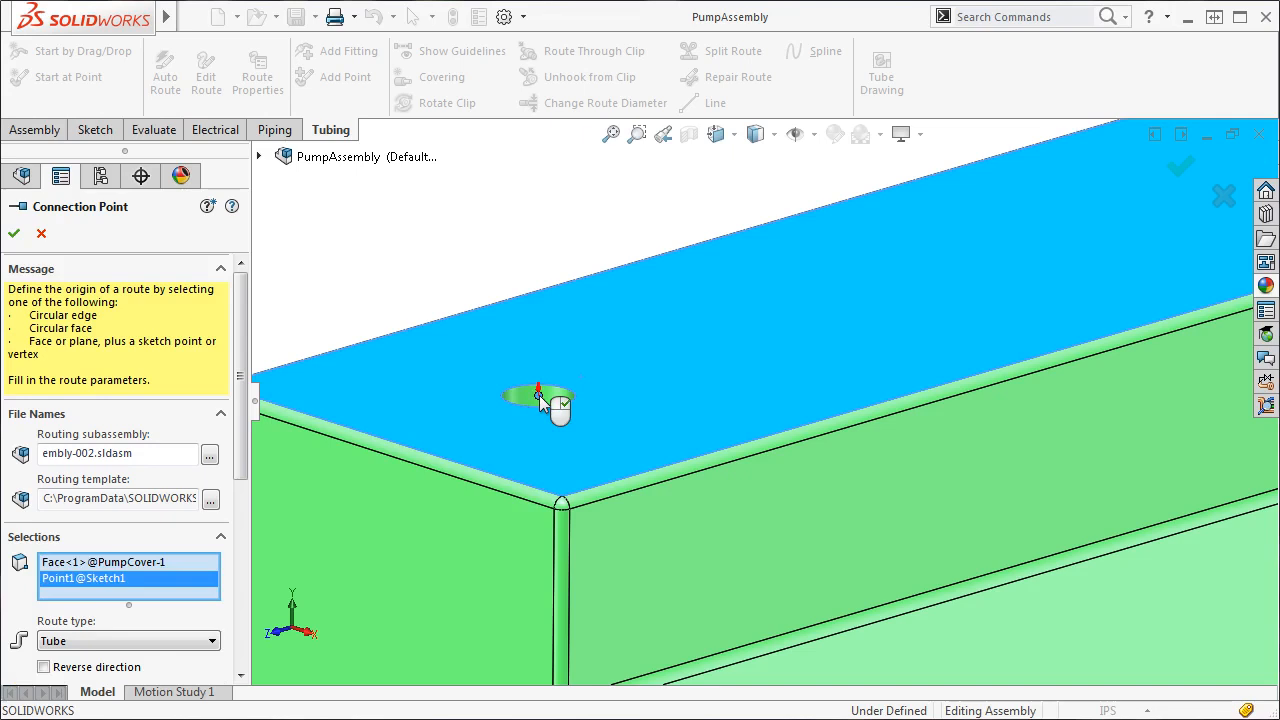
pyautogui.moveTo(483, 437)
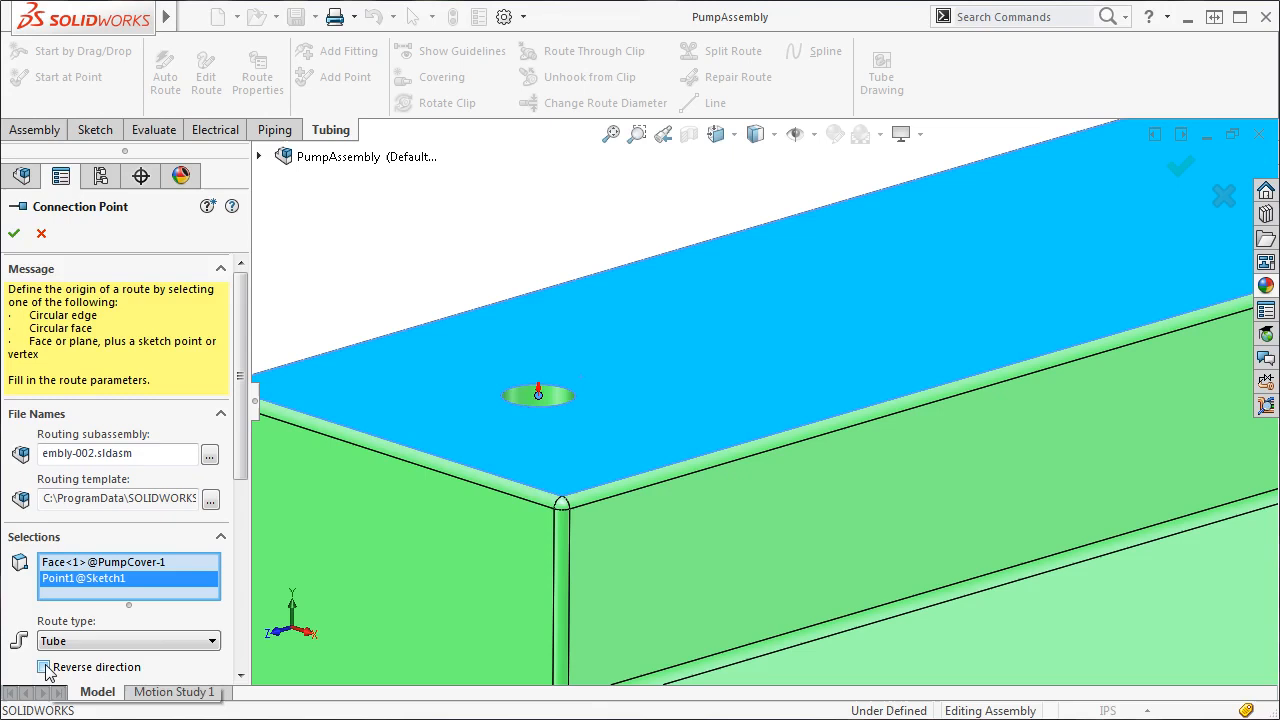
pyautogui.moveTo(44, 667)
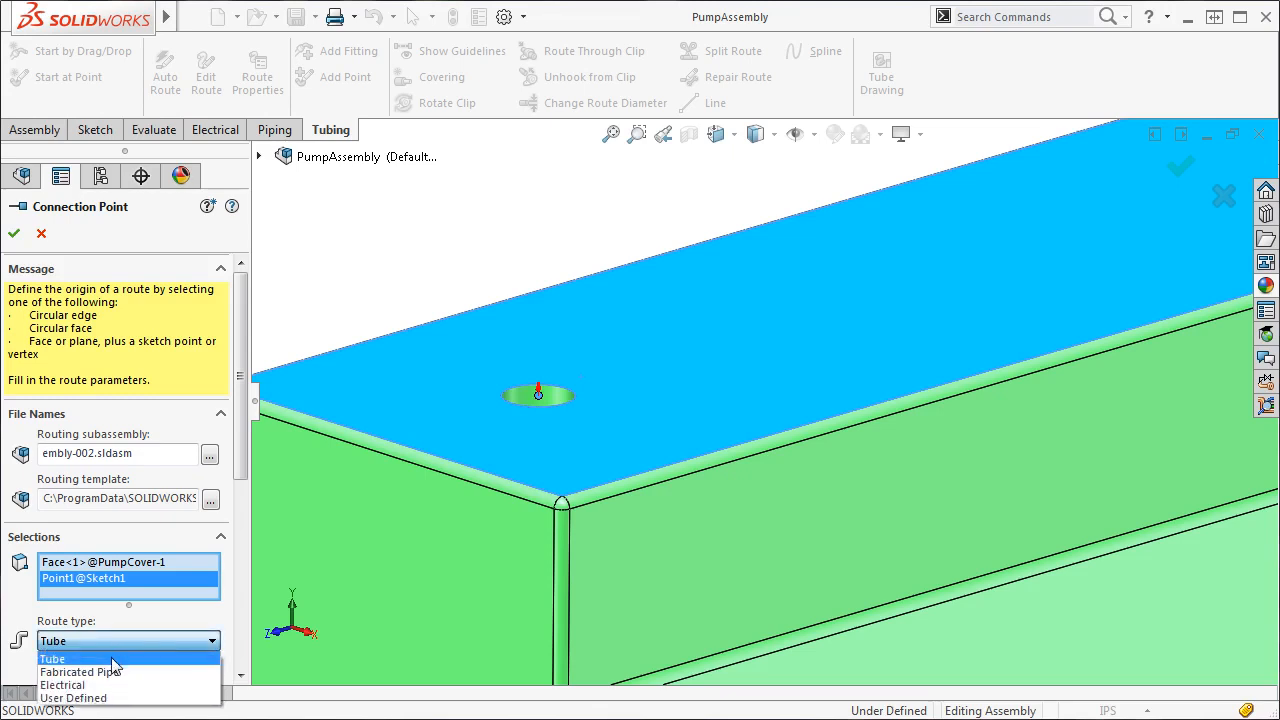
pyautogui.click(52, 658)
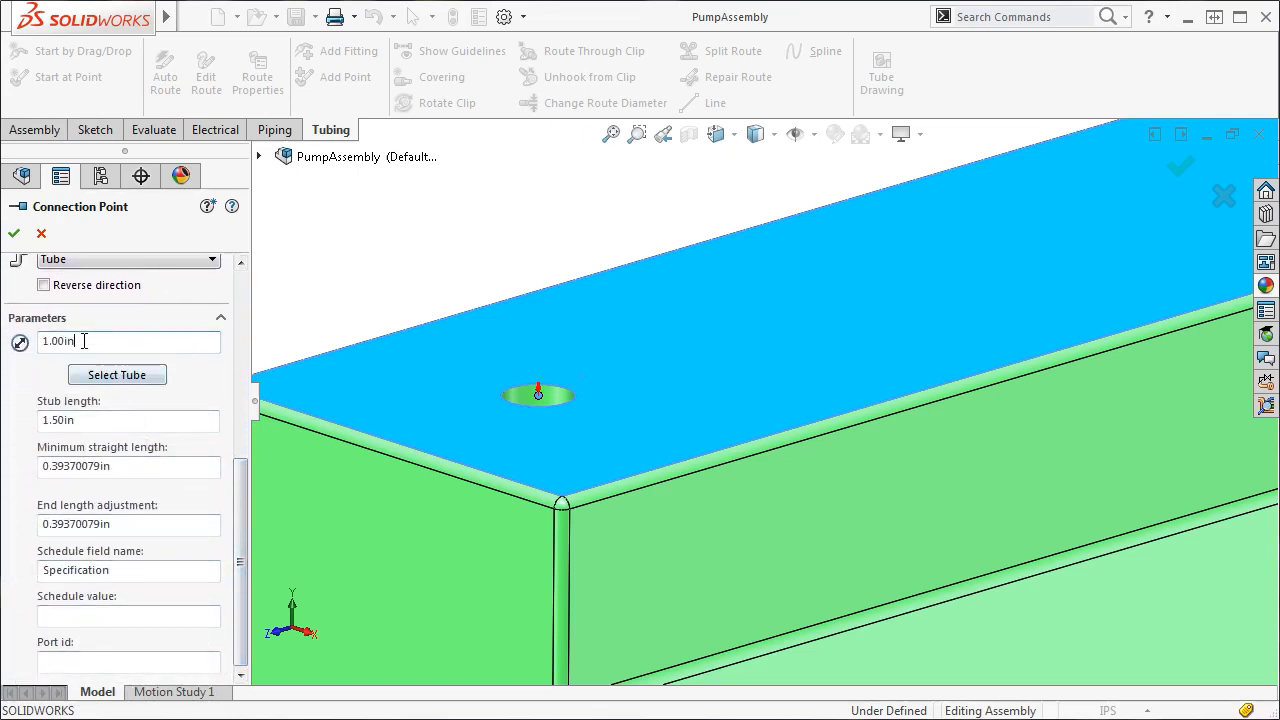
pyautogui.write('2.00in')
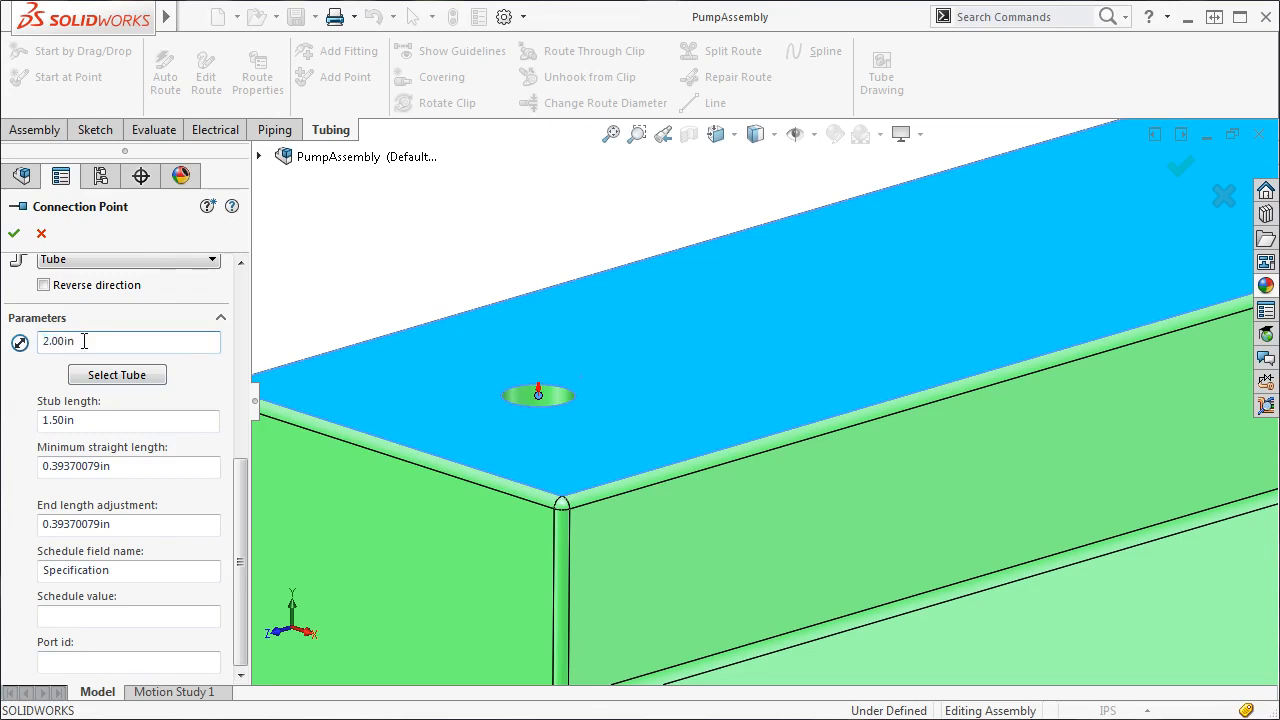
pyautogui.moveTo(90, 420)
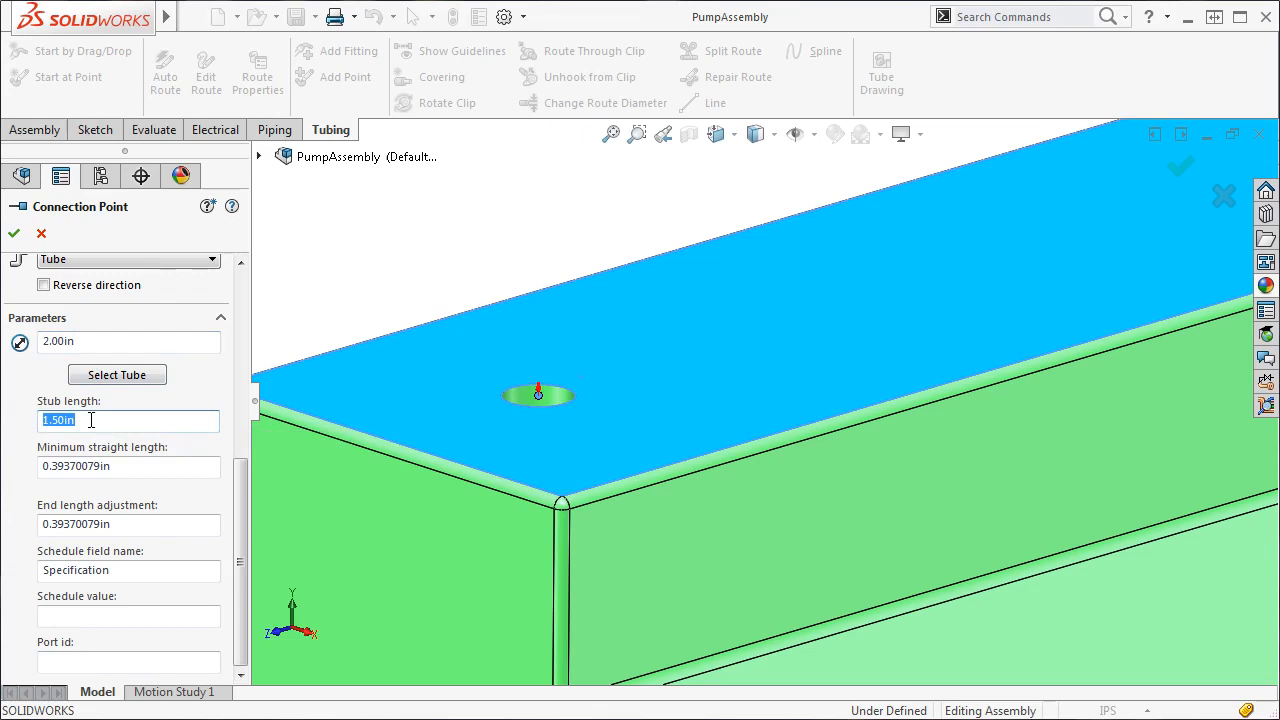
pyautogui.write('5')
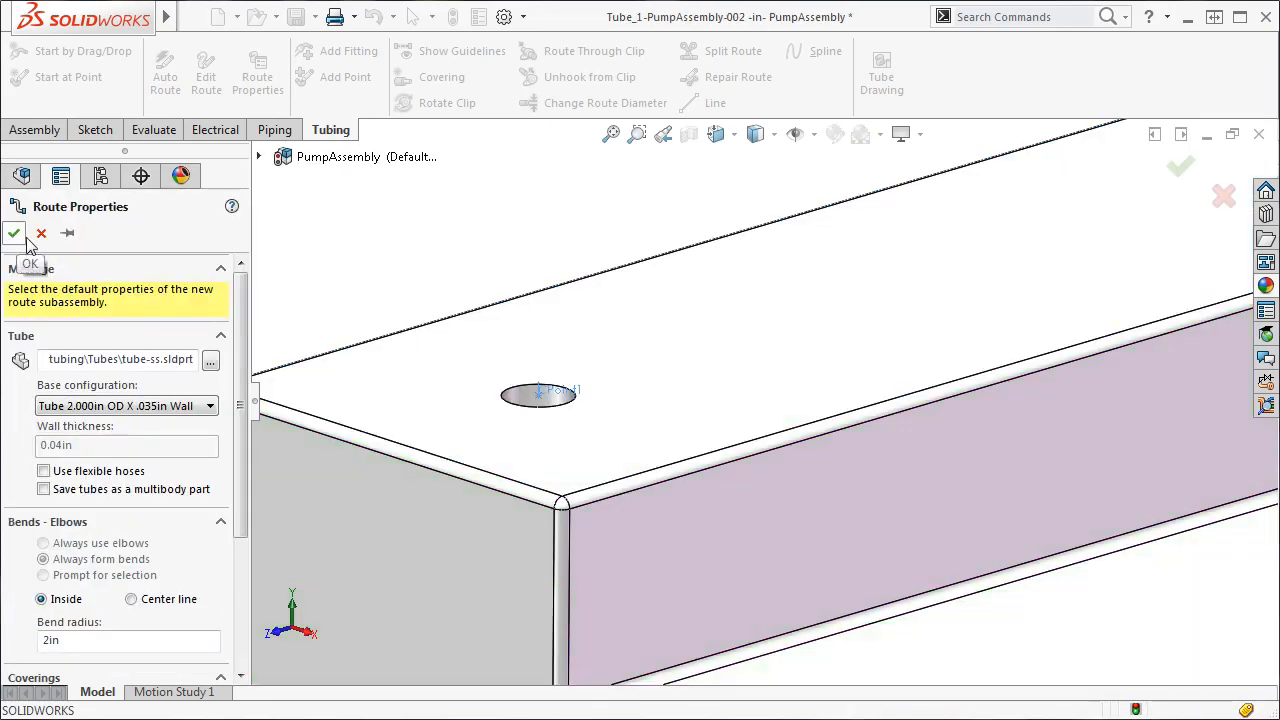
pyautogui.moveTo(125, 246)
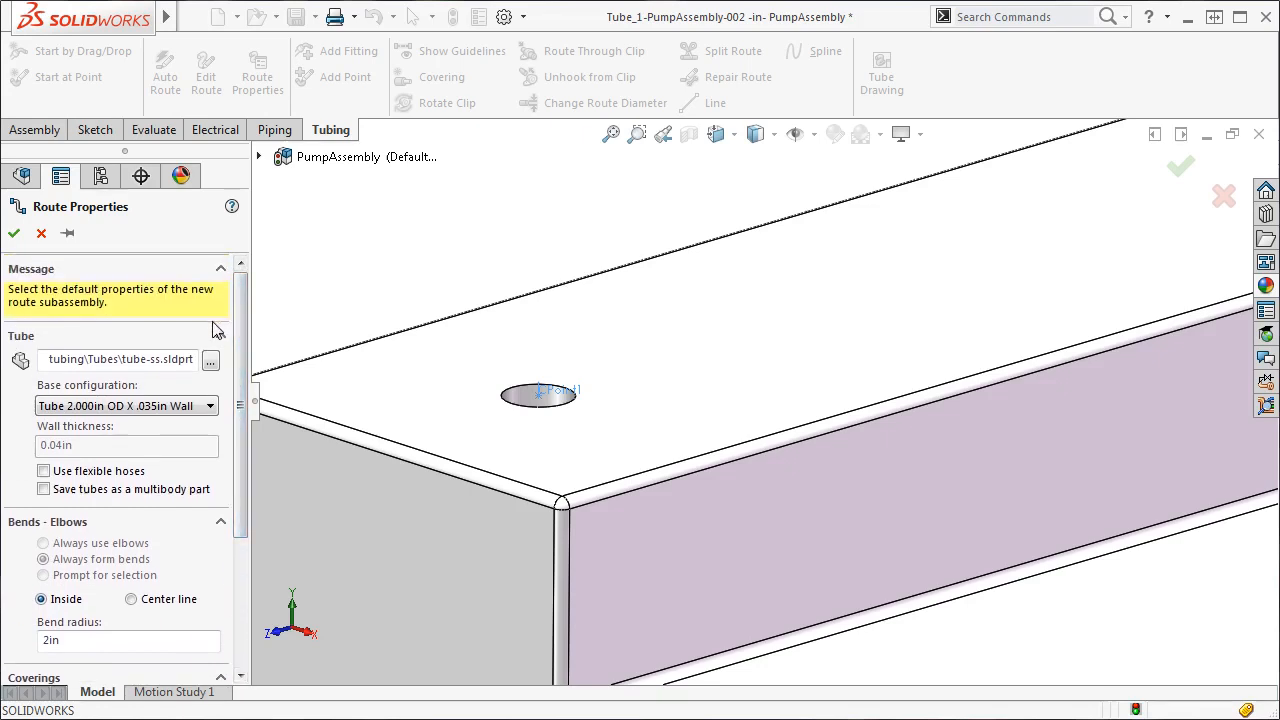
pyautogui.moveTo(91, 344)
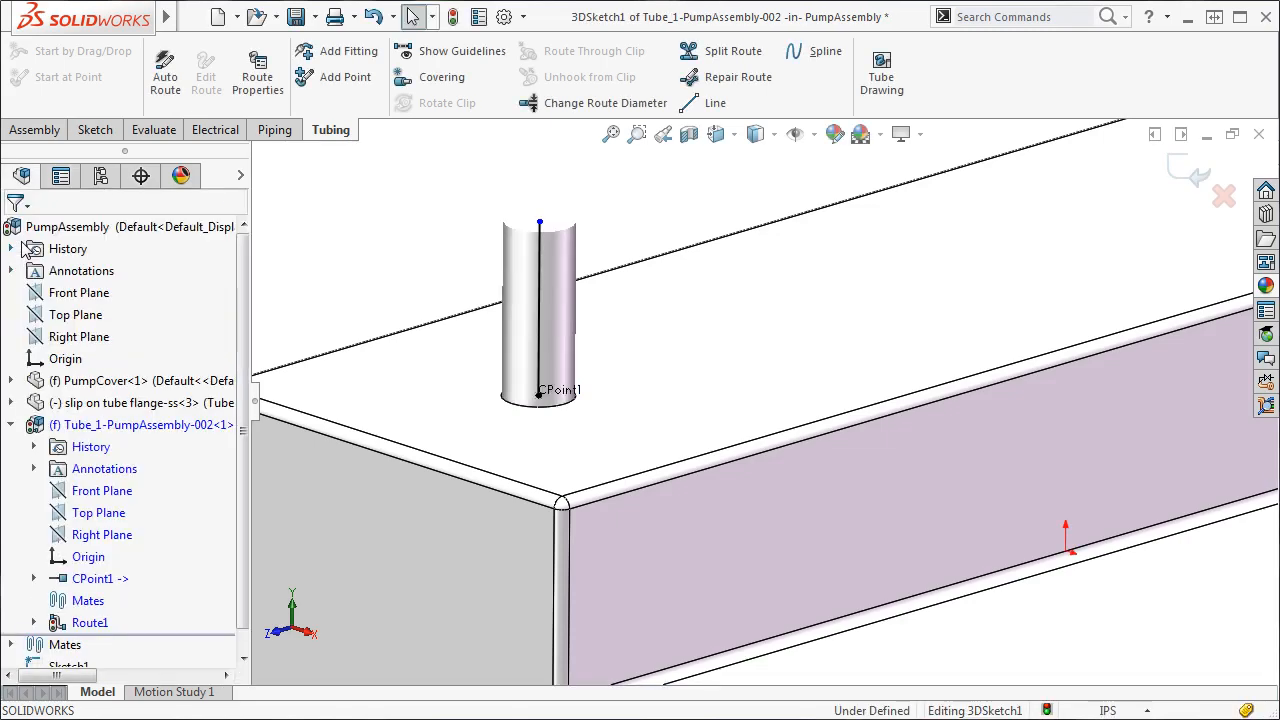
pyautogui.moveTo(276, 274)
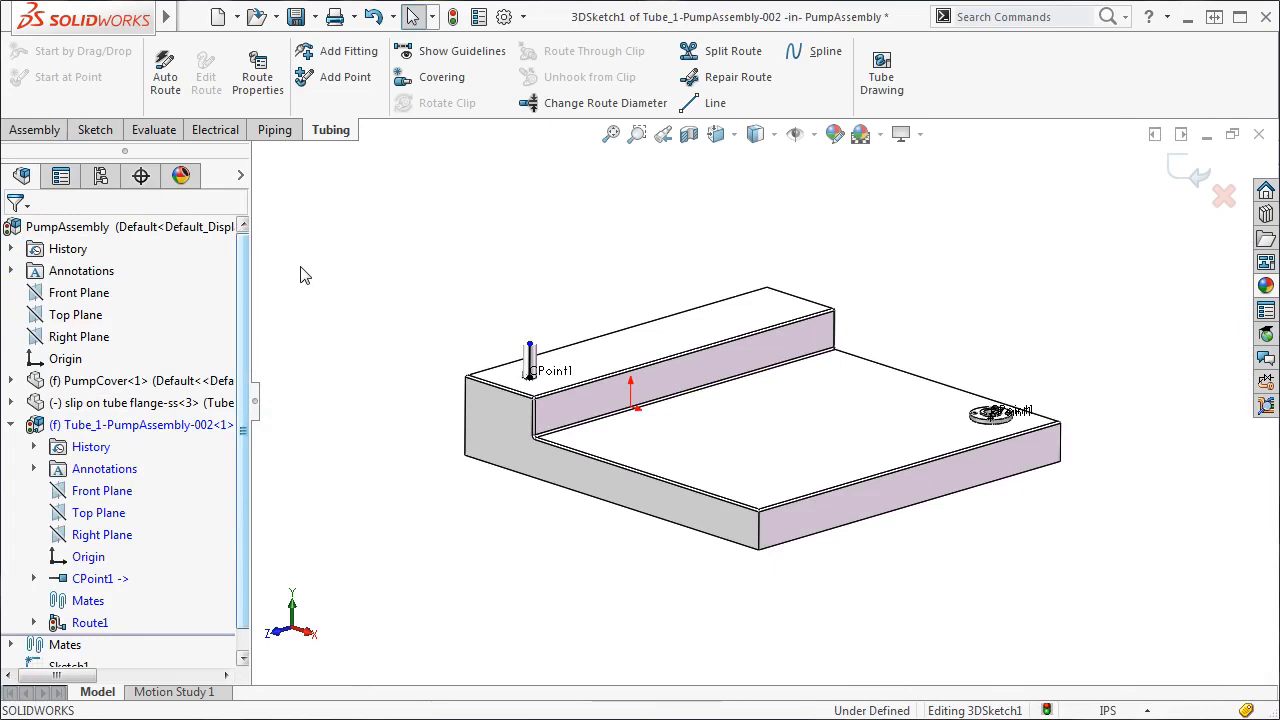
# Draw 3D sketch lines from the cover stub across the base to above the flange.
pyautogui.click(714, 103)
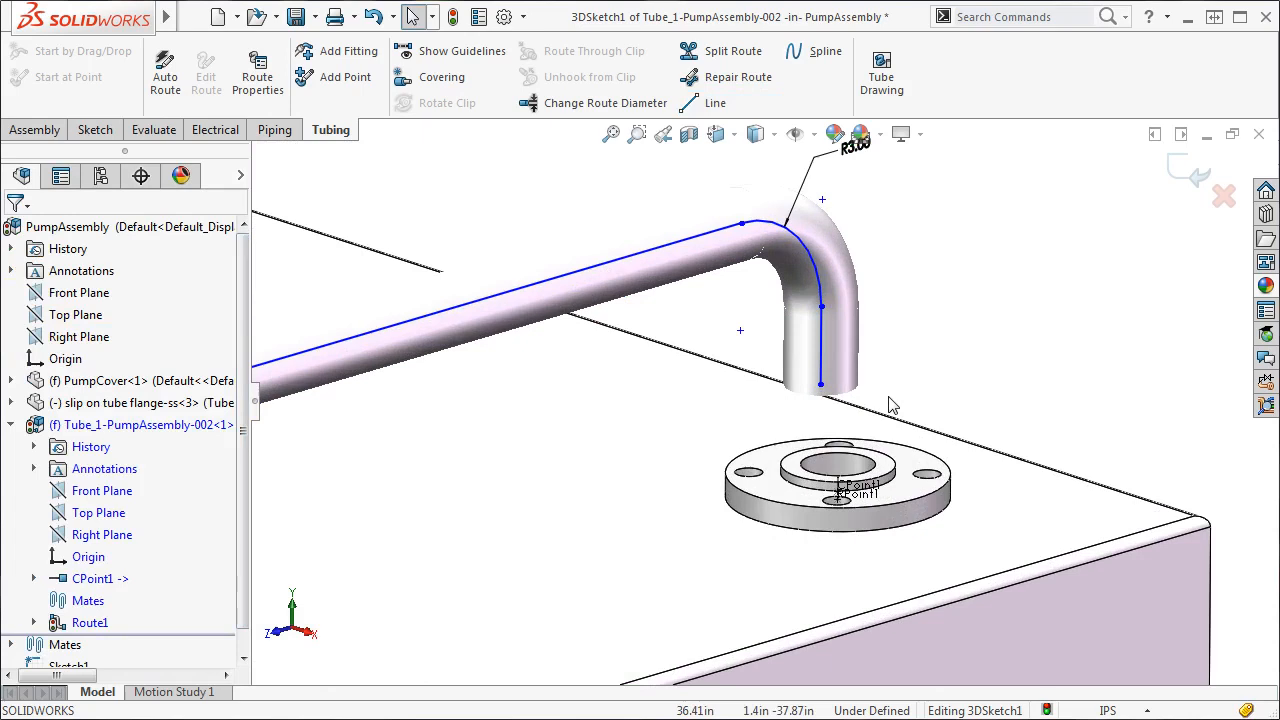
# Add the flange connection point to the route and select the route end to merge with it.
pyautogui.rightClick(840, 490)
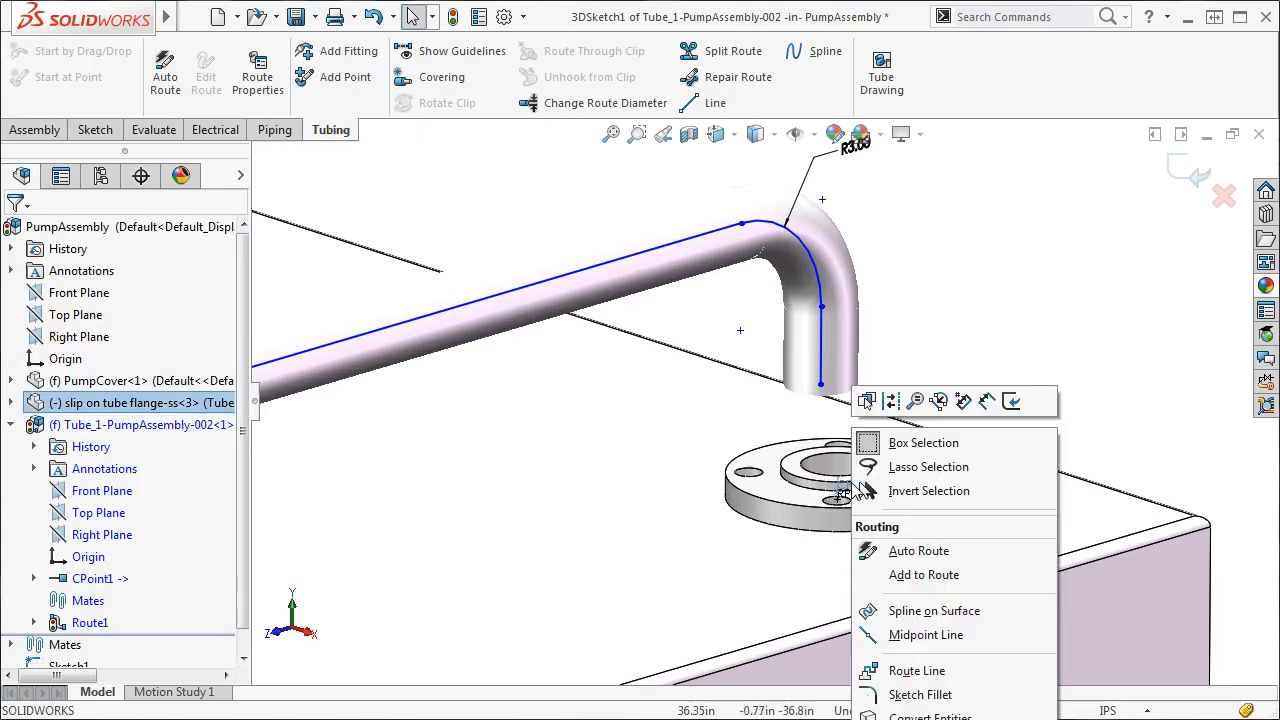
pyautogui.moveTo(923, 574)
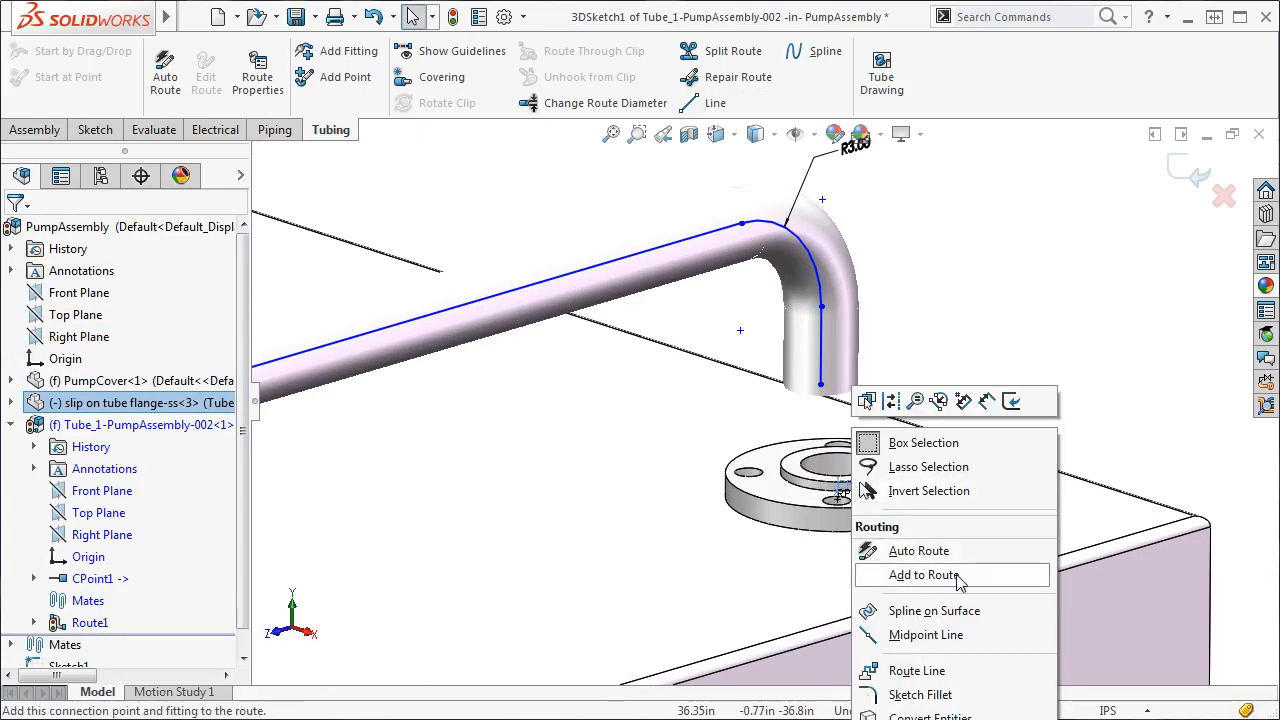
pyautogui.click(922, 574)
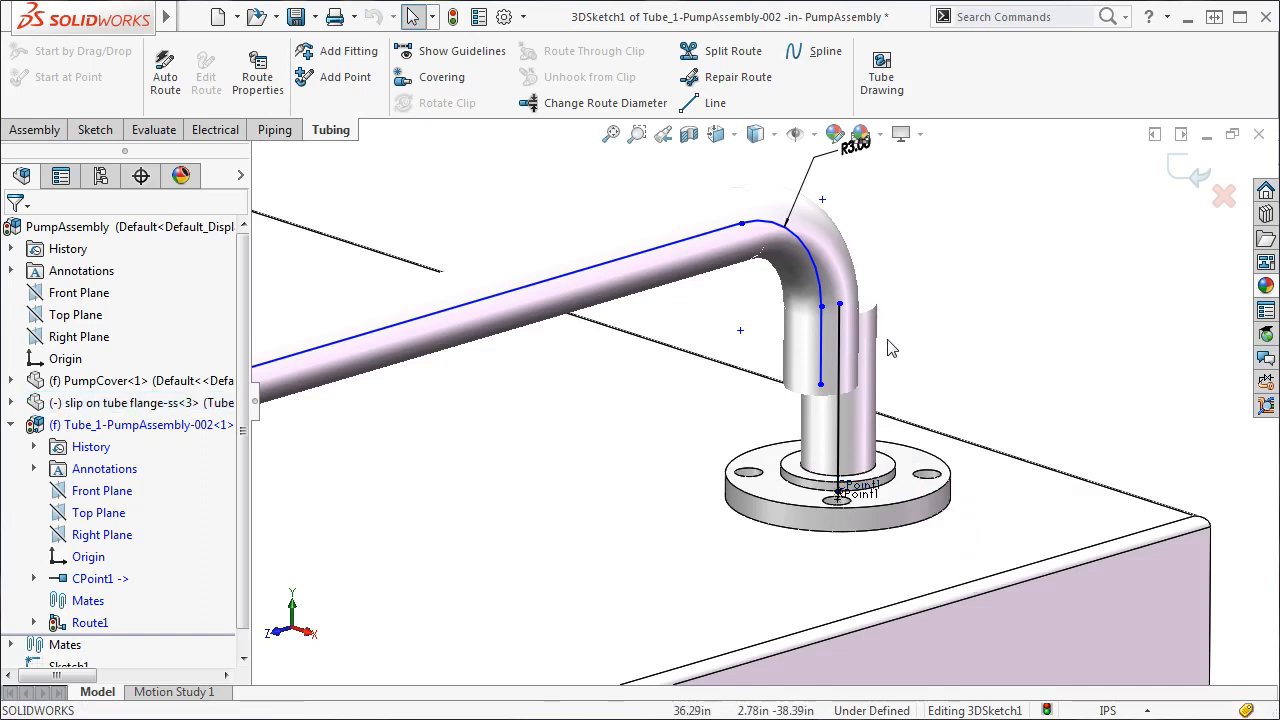
pyautogui.click(840, 305)
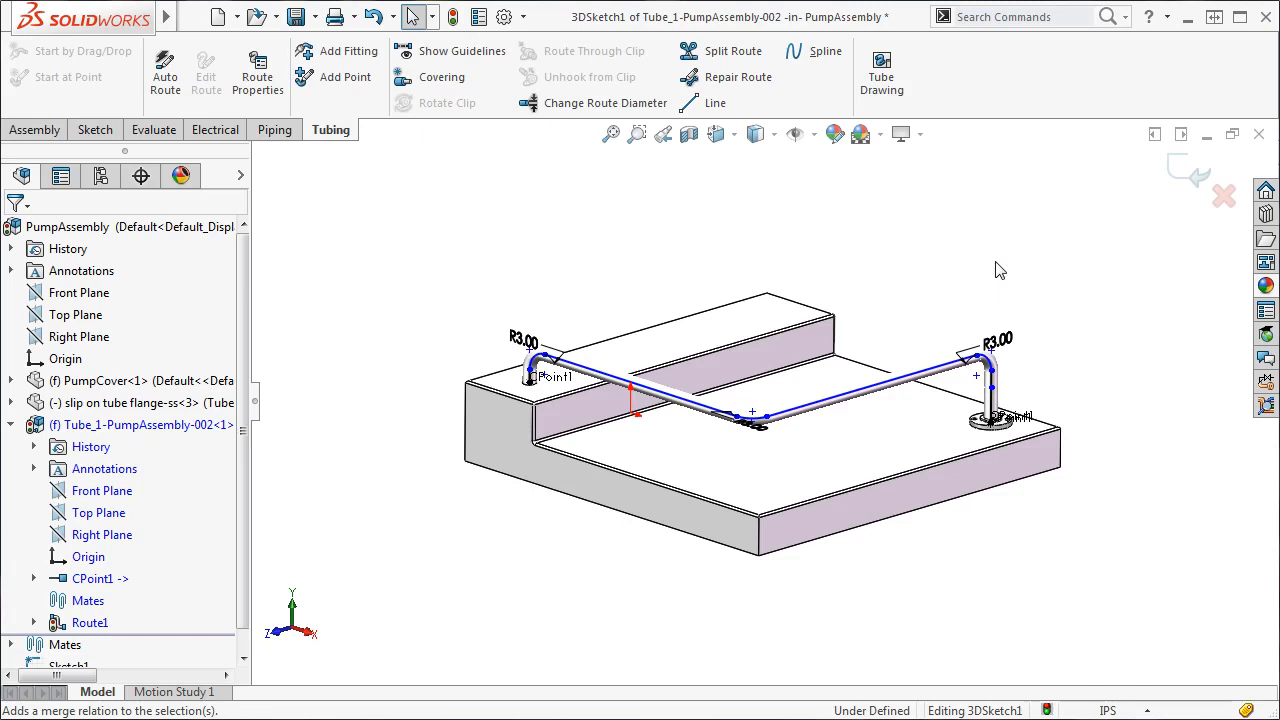
pyautogui.moveTo(1173, 185)
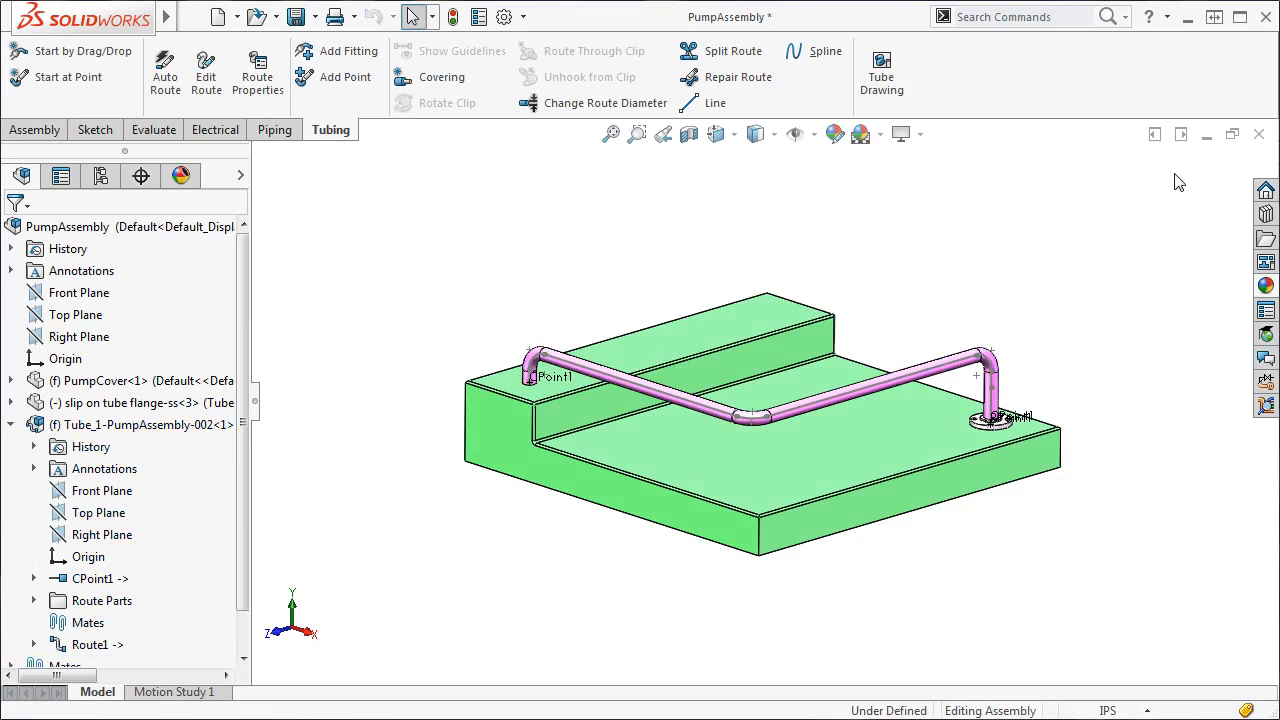
pyautogui.moveTo(736, 329)
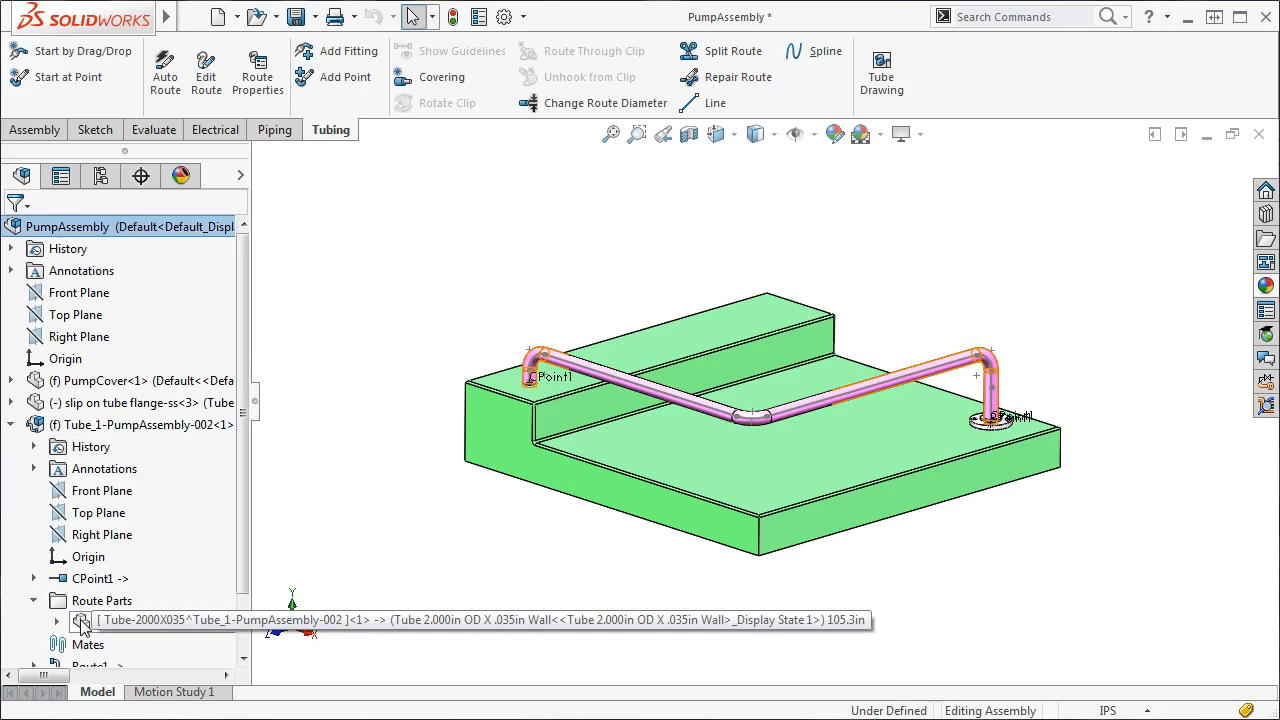
# Expand Route Parts to see the 2-inch tube part and select the Route1 feature.
pyautogui.click(35, 578)
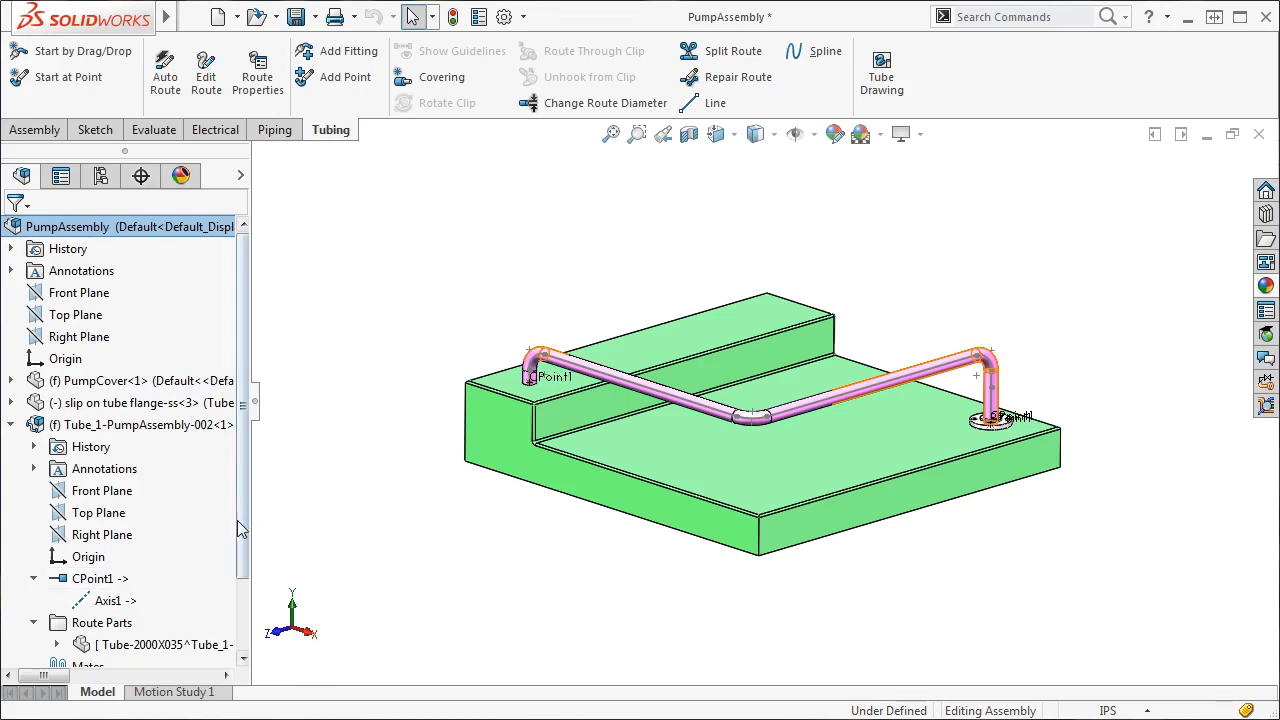
pyautogui.scroll(-3)
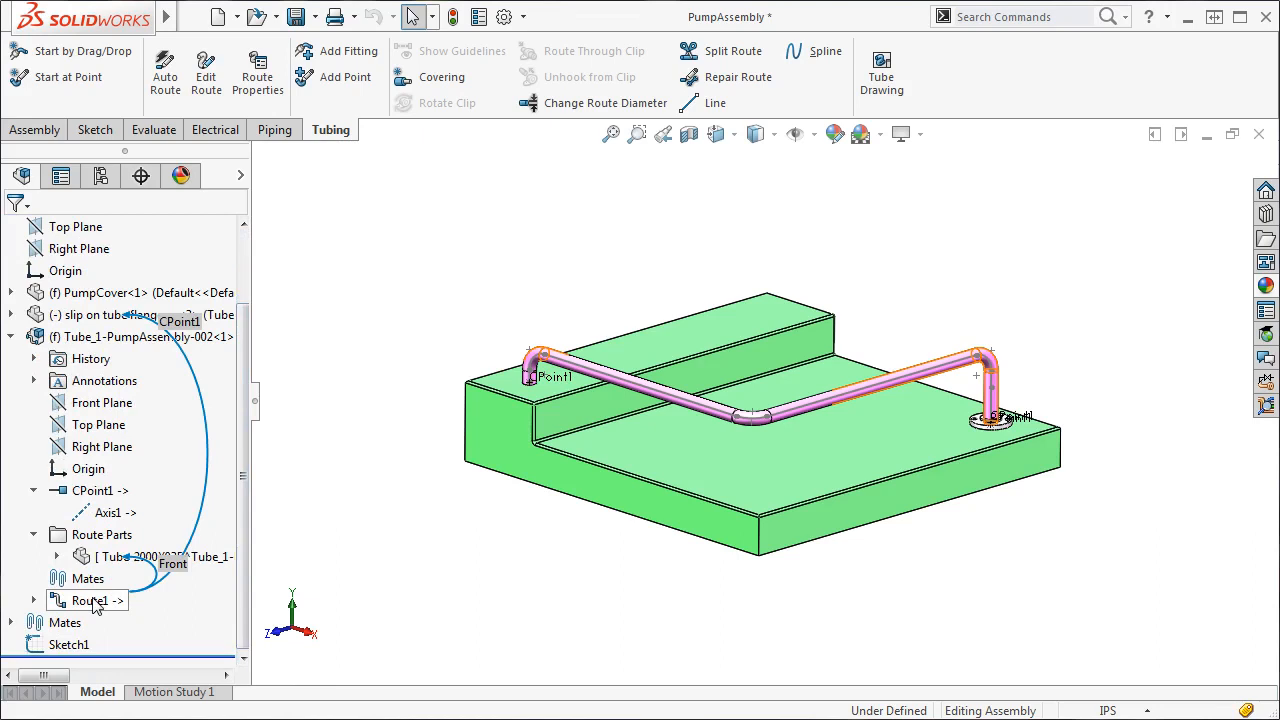
pyautogui.click(90, 600)
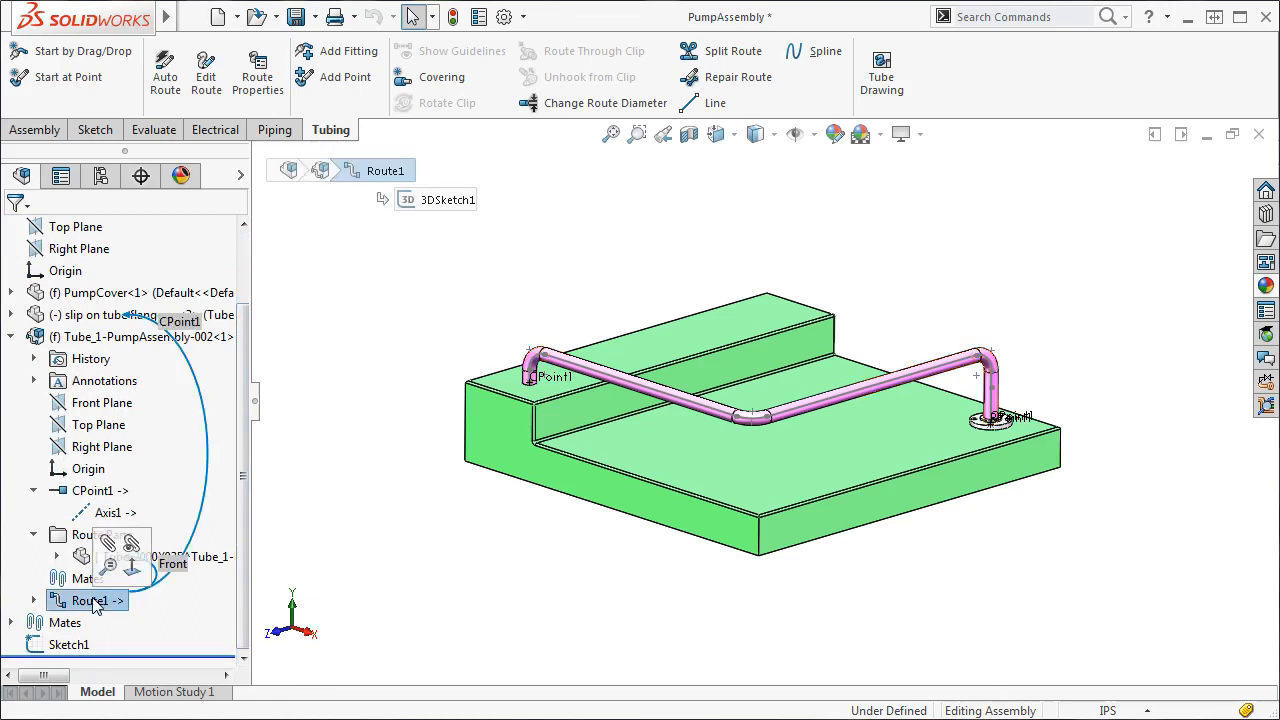